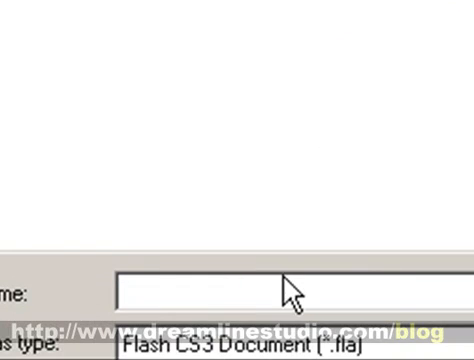
# Save the Flash document under the name 'website'.
pyautogui.write('website')
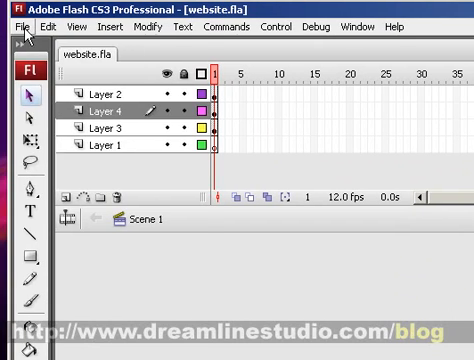
# Choose Publish Preview > HTML from the File menu.
pyautogui.click(17, 28)
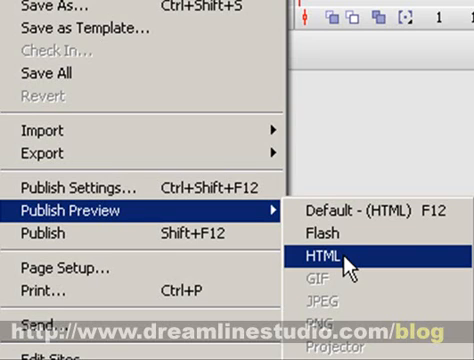
pyautogui.moveTo(348, 263)
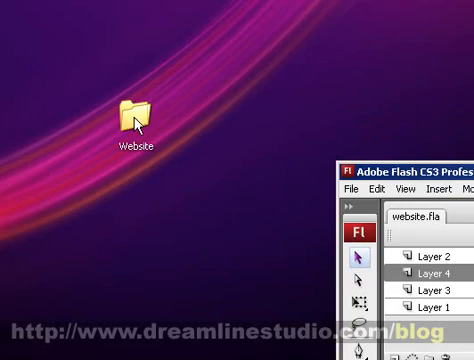
# Open the Website folder from the desktop.
pyautogui.doubleClick(119, 113)
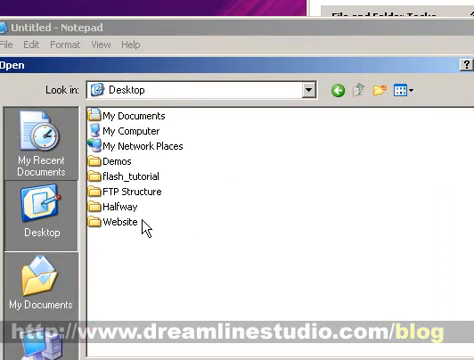
# Open website.html from the Website folder, showing All Files type.
pyautogui.doubleClick(130, 223)
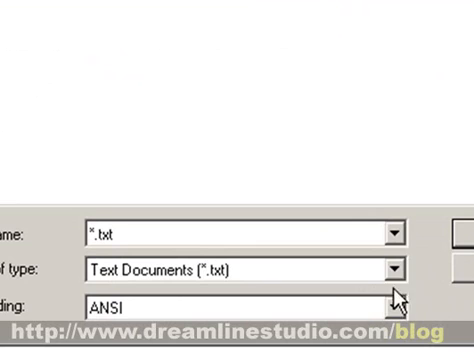
pyautogui.moveTo(400, 235)
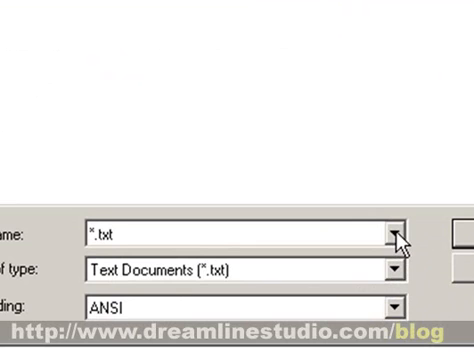
pyautogui.moveTo(398, 268)
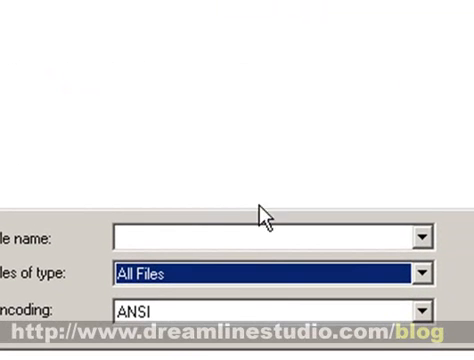
pyautogui.moveTo(292, 272)
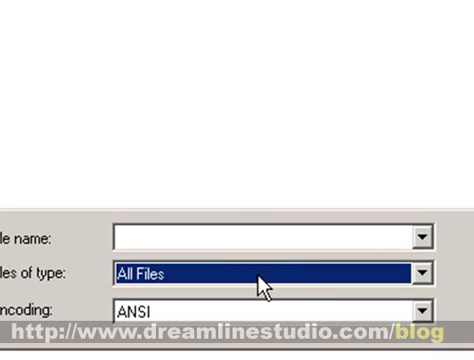
pyautogui.click(420, 268)
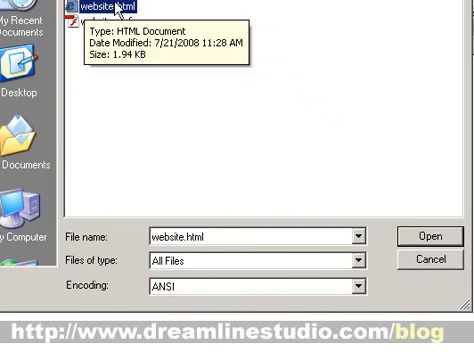
pyautogui.click(425, 237)
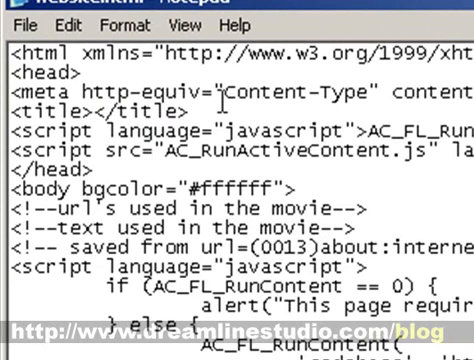
# Enter 'We sell the best shoes' between the <title> tags.
pyautogui.write('We sell the best s')
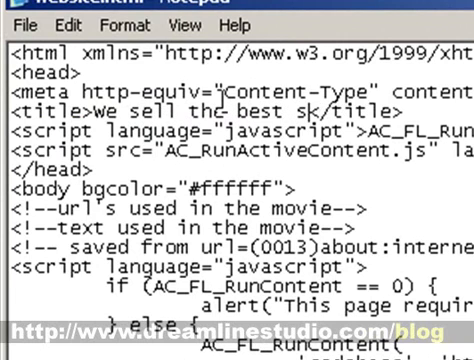
pyautogui.write('hoes')
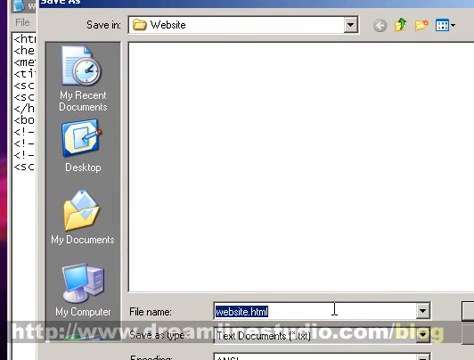
# Save the page as index.html in the Website folder.
pyautogui.write('index')
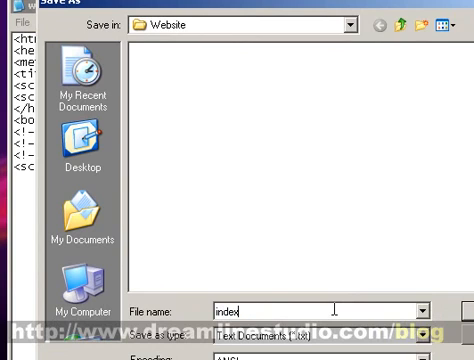
pyautogui.write('.ht')
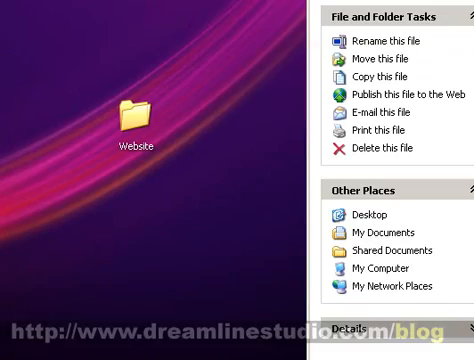
# Open the Website folder and select index.html together with website.swf.
pyautogui.doubleClick(125, 110)
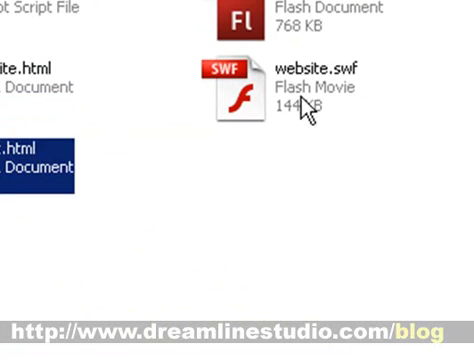
pyautogui.click(290, 90)
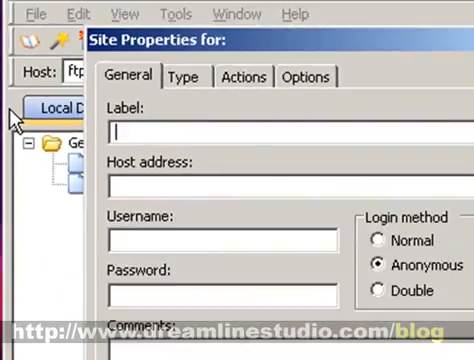
# Enter label 'My website' and host address ftp.yourwebsite.com in Site Properties.
pyautogui.write('My web')
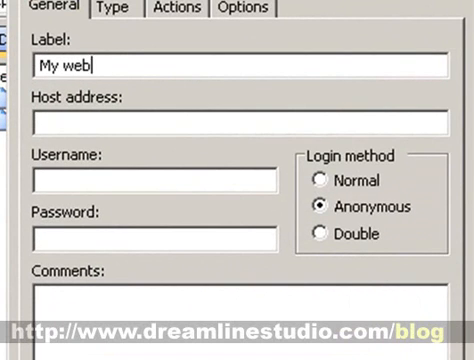
pyautogui.write('site')
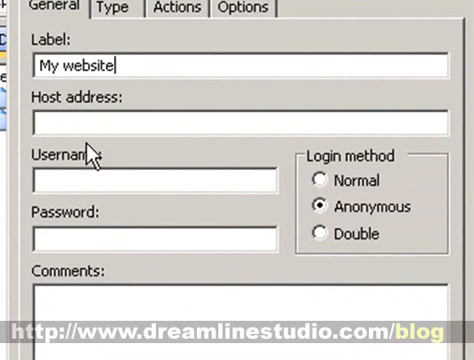
pyautogui.moveTo(352, 150)
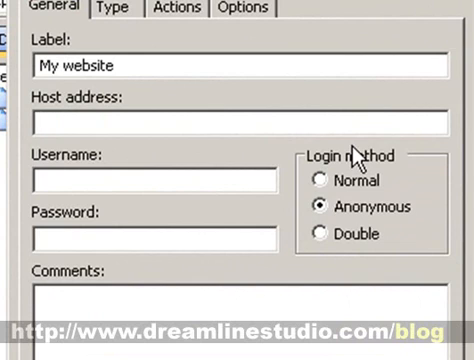
pyautogui.write('ftp')
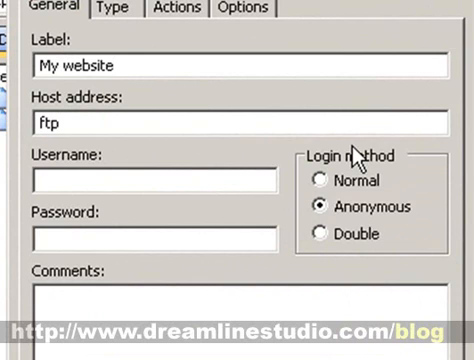
pyautogui.write('.you')
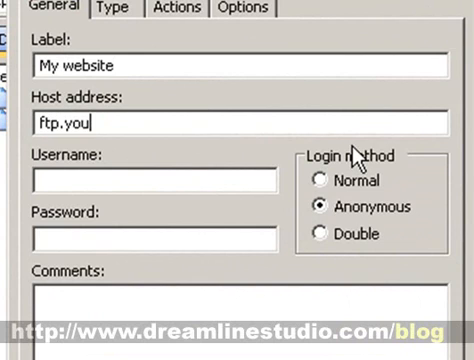
pyautogui.write('website')
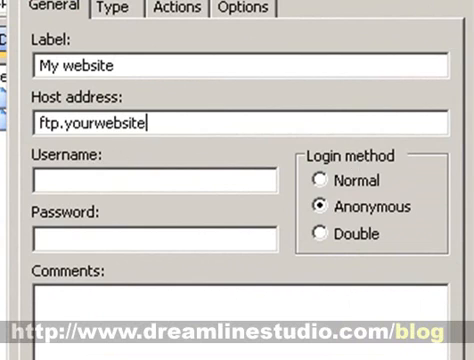
pyautogui.write('.com')
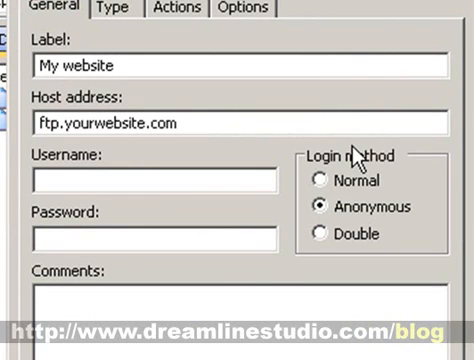
pyautogui.moveTo(330, 74)
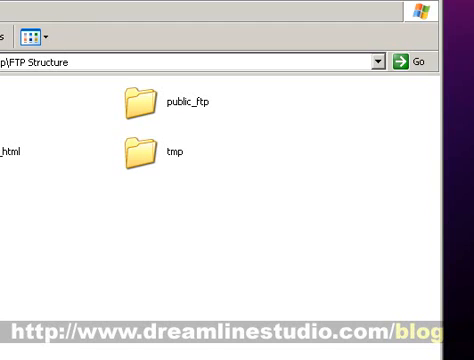
# Switch FTP Structure to List view and select the empty www folder.
pyautogui.click(20, 8)
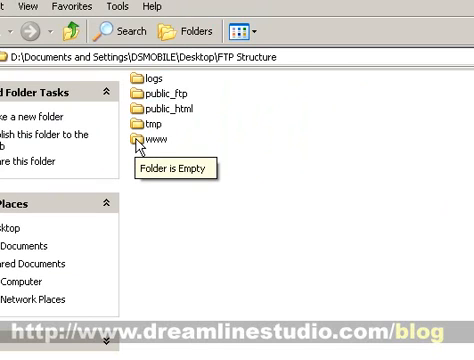
pyautogui.doubleClick(160, 134)
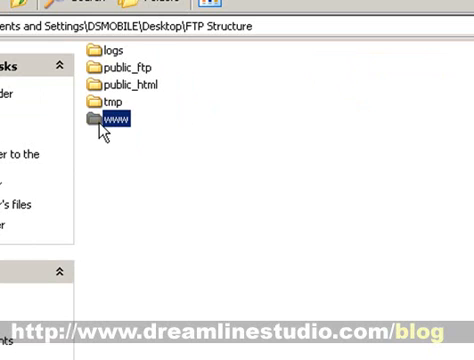
pyautogui.moveTo(105, 125)
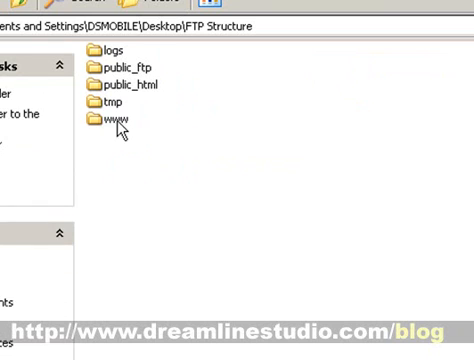
# Open www to view website.swf and index.html, then return to Flash.
pyautogui.doubleClick(108, 122)
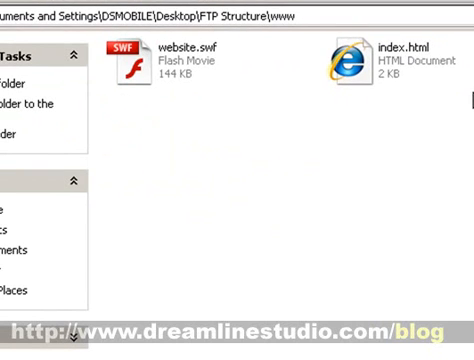
pyautogui.moveTo(183, 38)
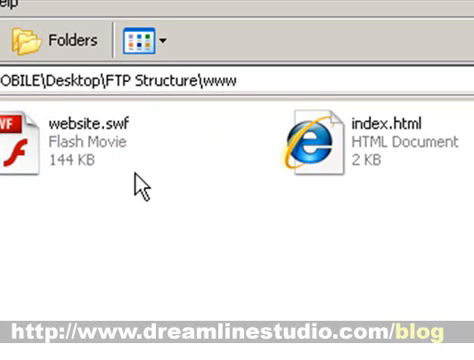
pyautogui.click(320, 135)
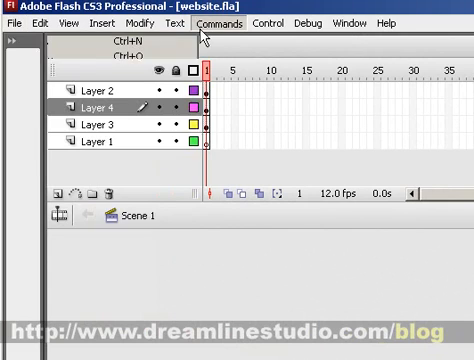
# Open Flash's File menu for website.fla to reach saving and publishing commands.
pyautogui.click(13, 23)
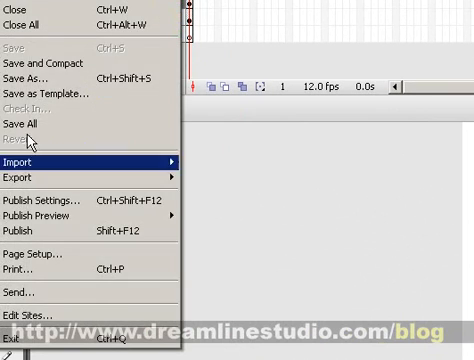